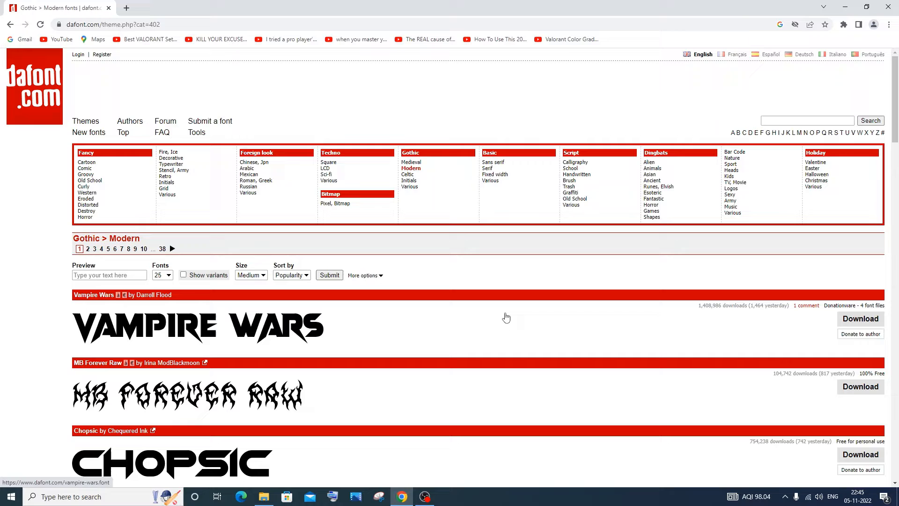
{"action": "mouse_move", "coordinate": [143, 334]}
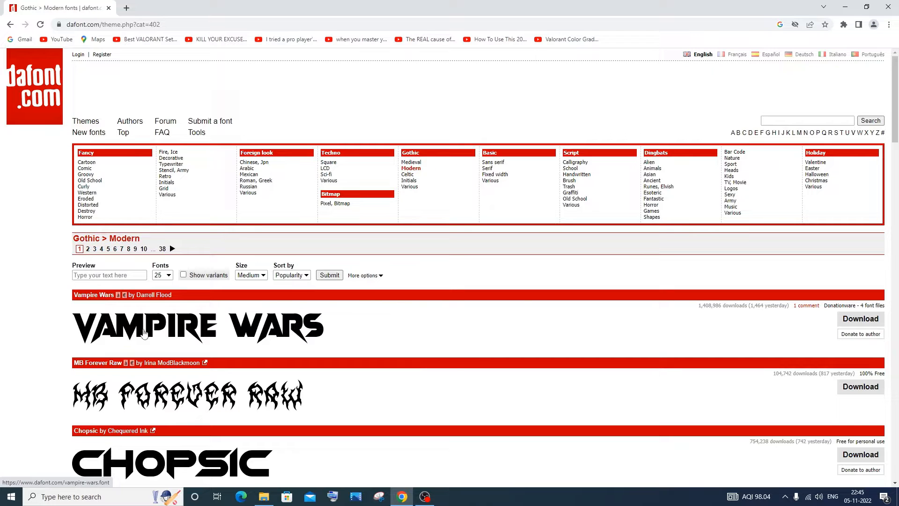
{"action": "mouse_move", "coordinate": [860, 319]}
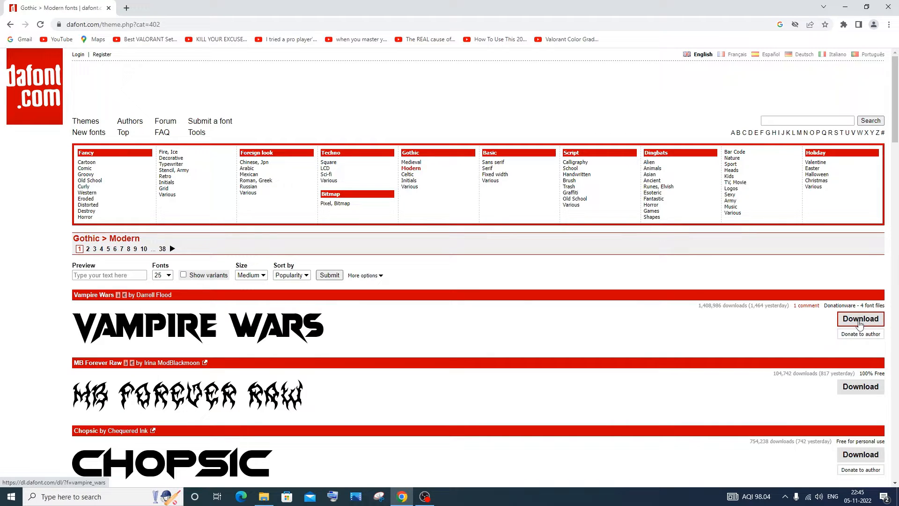
Download the Vampire Wars font zip from dafont.com's Gothic > Modern page
{"action": "left_click", "coordinate": [859, 319]}
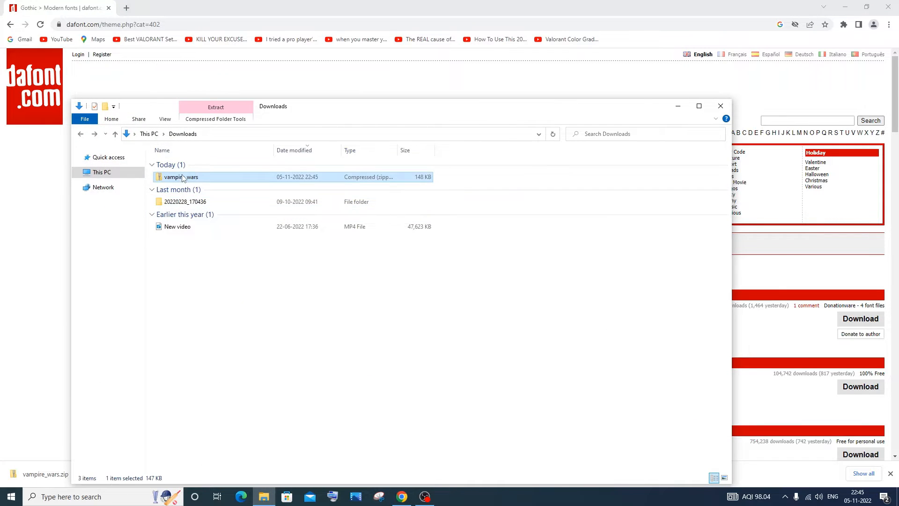
Extract vampire_wars.zip to its suggested folder and select the Vampire Wars Italic file
{"action": "left_click", "coordinate": [215, 107]}
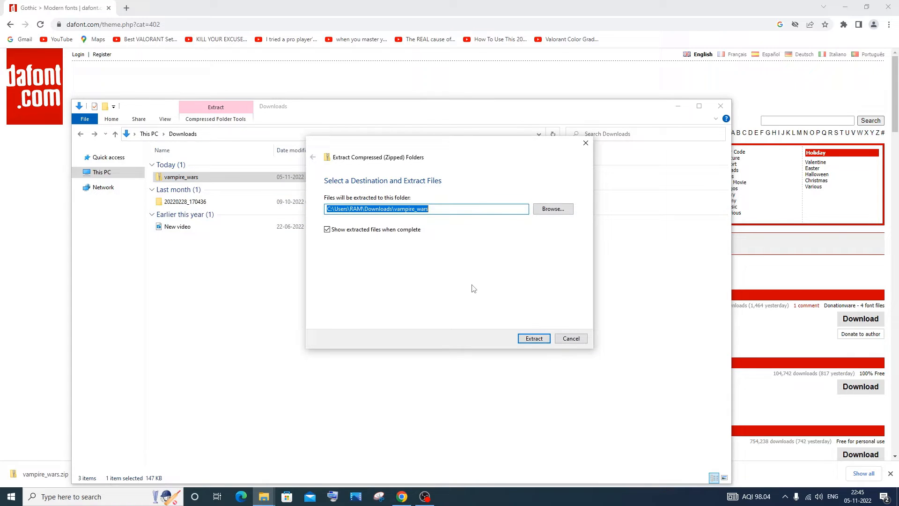
{"action": "left_click", "coordinate": [534, 338]}
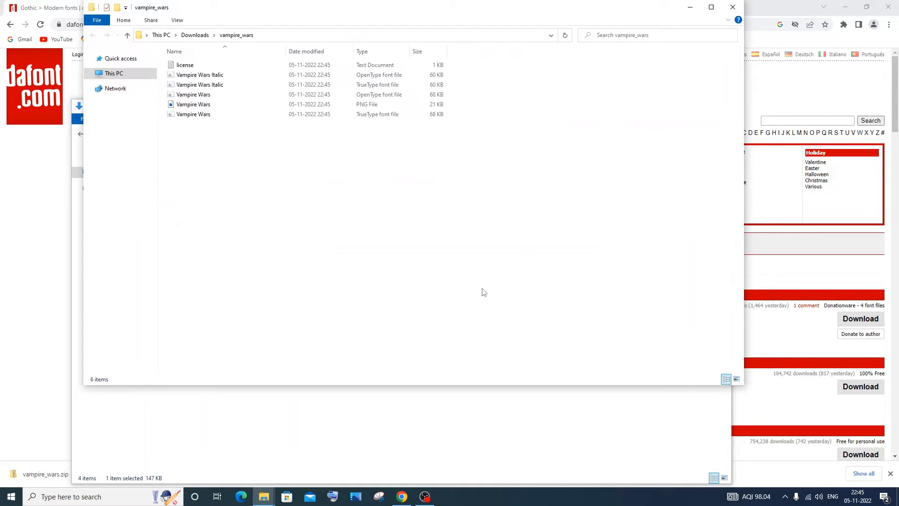
{"action": "left_click", "coordinate": [194, 105]}
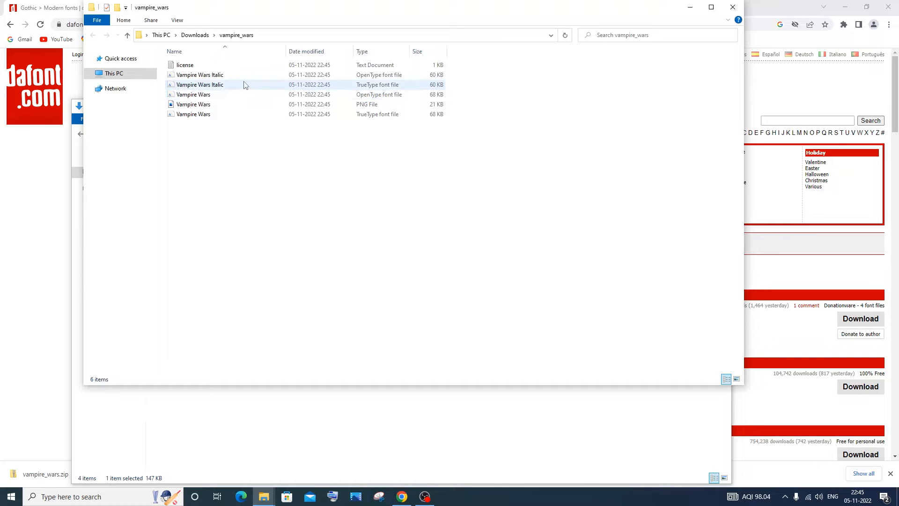
Install the Vampire Wars Italic OpenType font from Font Viewer, then close the preview
{"action": "double_click", "coordinate": [199, 84]}
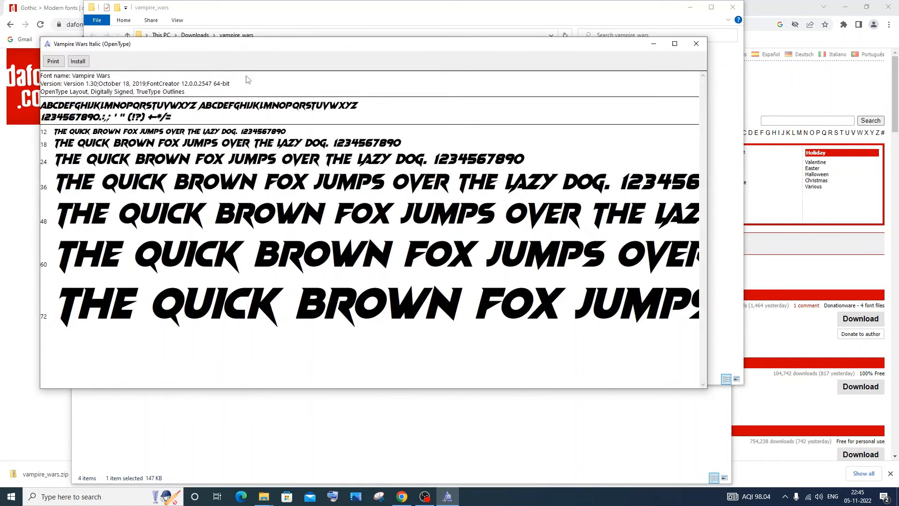
{"action": "left_click", "coordinate": [78, 60]}
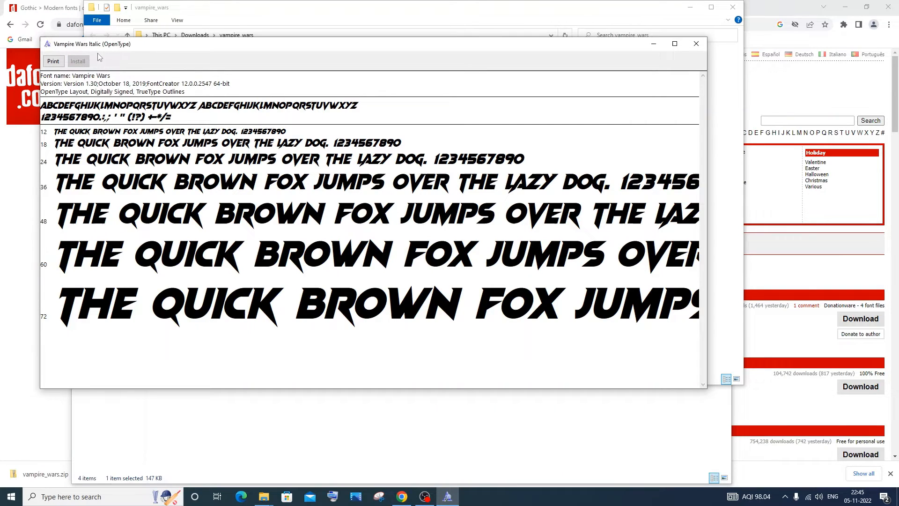
{"action": "mouse_move", "coordinate": [696, 44]}
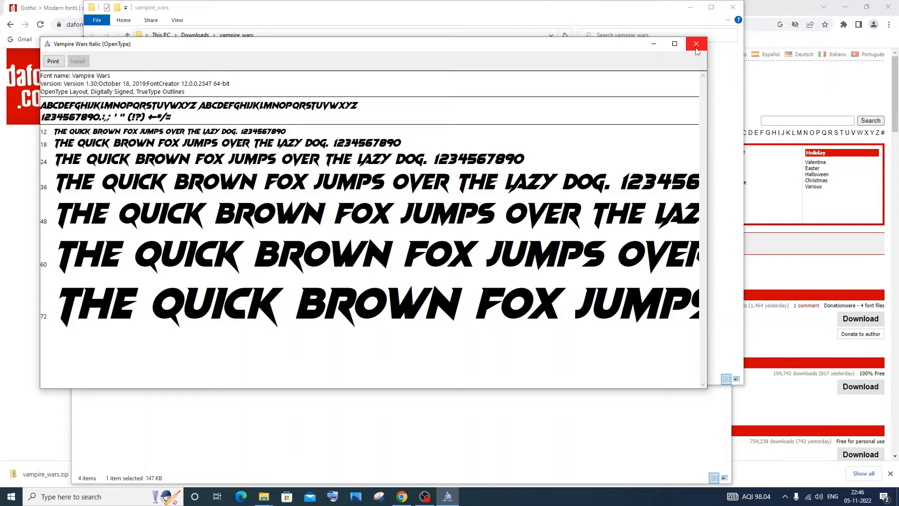
{"action": "mouse_move", "coordinate": [696, 44]}
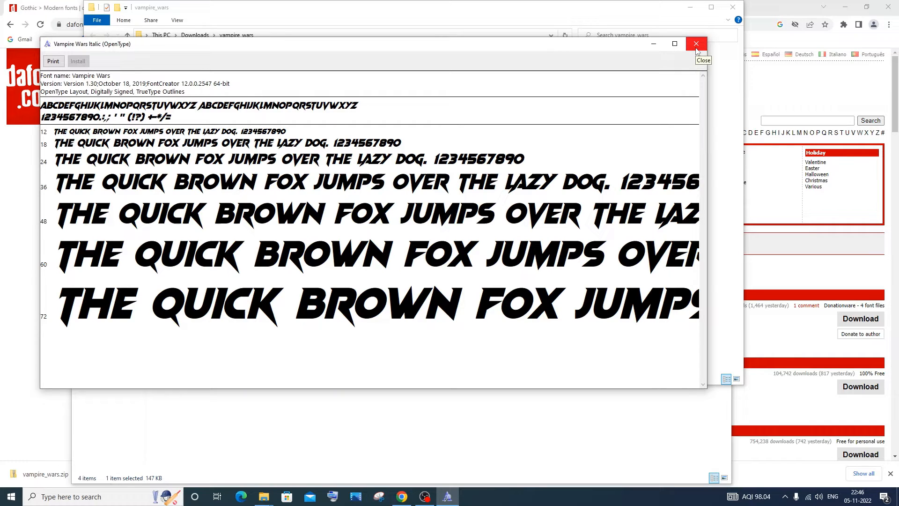
{"action": "left_click", "coordinate": [696, 43]}
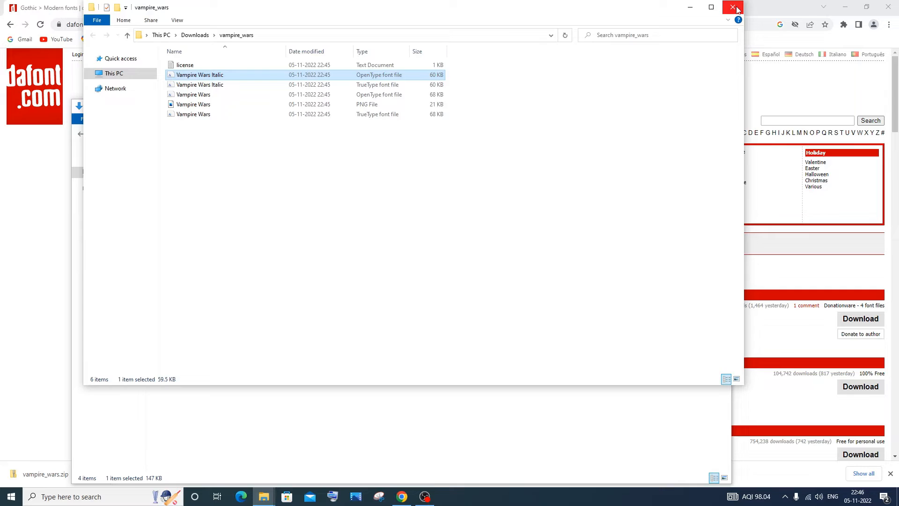
Close the extracted folder and search Control Panel for 'fon'
{"action": "left_click", "coordinate": [736, 8]}
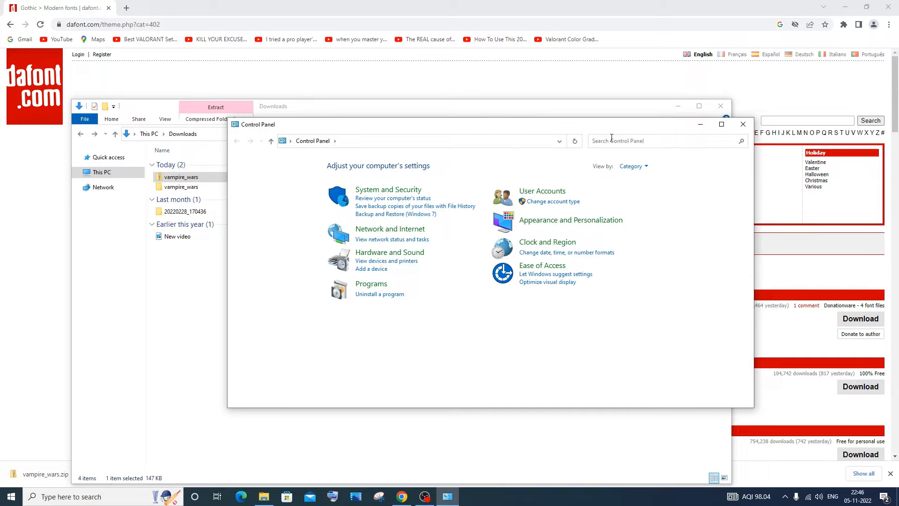
{"action": "left_click", "coordinate": [642, 140]}
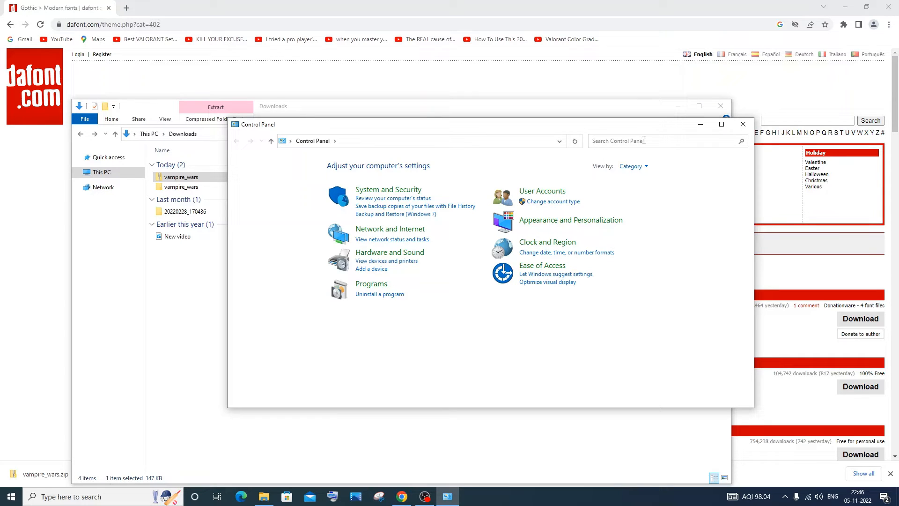
{"action": "type", "text": "fonts"}
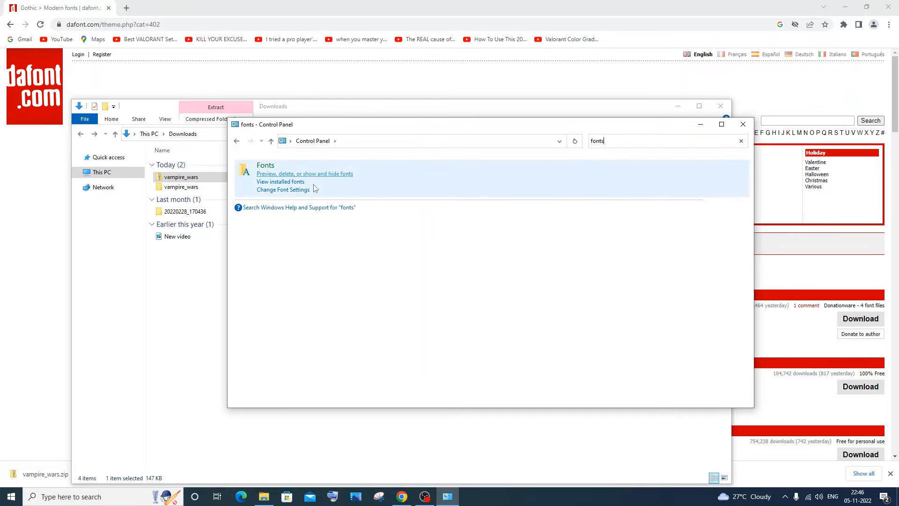
{"action": "mouse_move", "coordinate": [265, 175]}
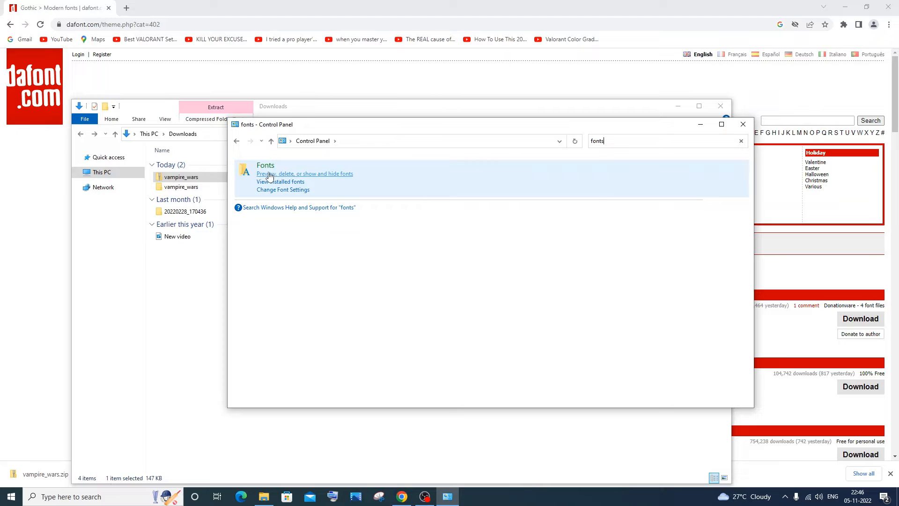
{"action": "mouse_move", "coordinate": [321, 178]}
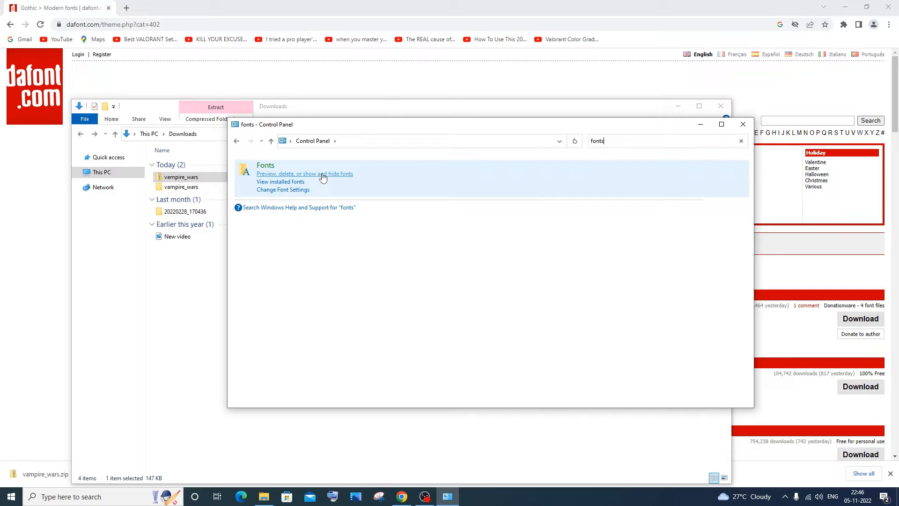
Open 'Preview, delete, or show and hide fonts' and select Vampire Wars Italic
{"action": "left_click", "coordinate": [304, 174]}
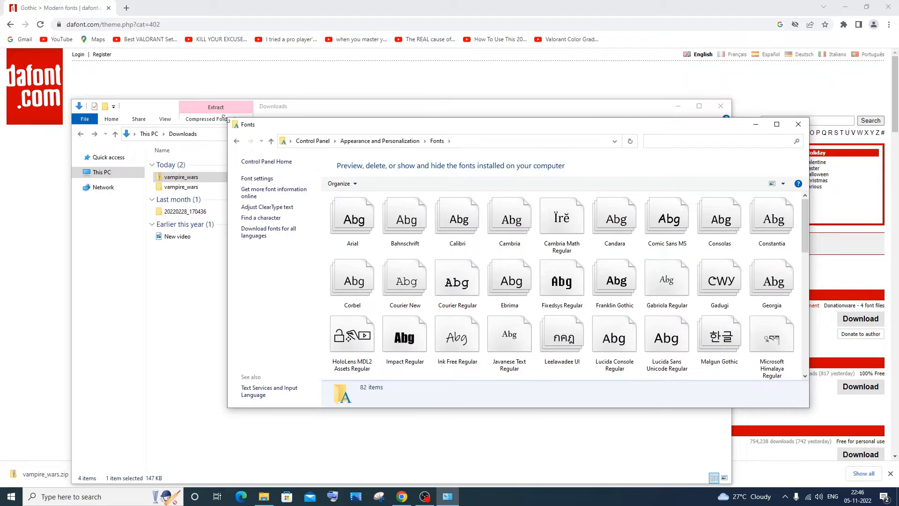
{"action": "mouse_move", "coordinate": [334, 119]}
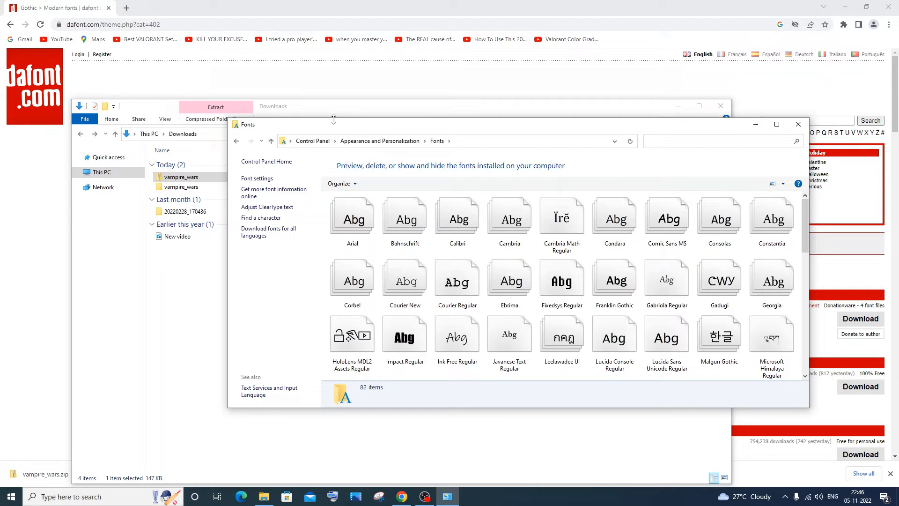
{"action": "scroll", "scroll_direction": "down", "scroll_amount": 3}
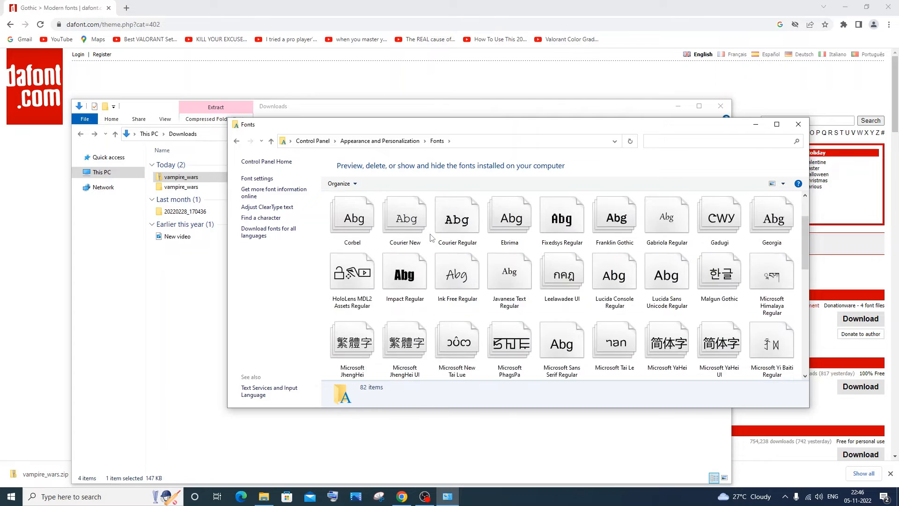
{"action": "scroll", "scroll_direction": "down", "scroll_amount": 3}
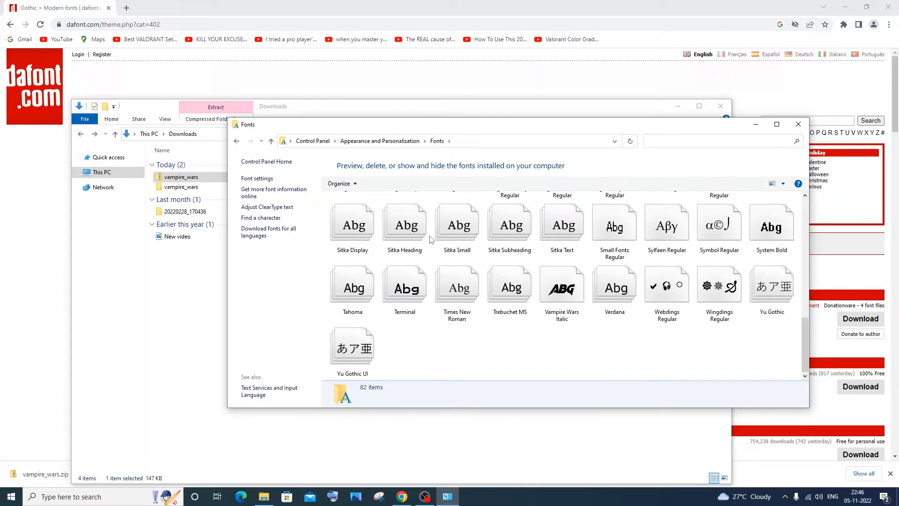
{"action": "left_click", "coordinate": [457, 286]}
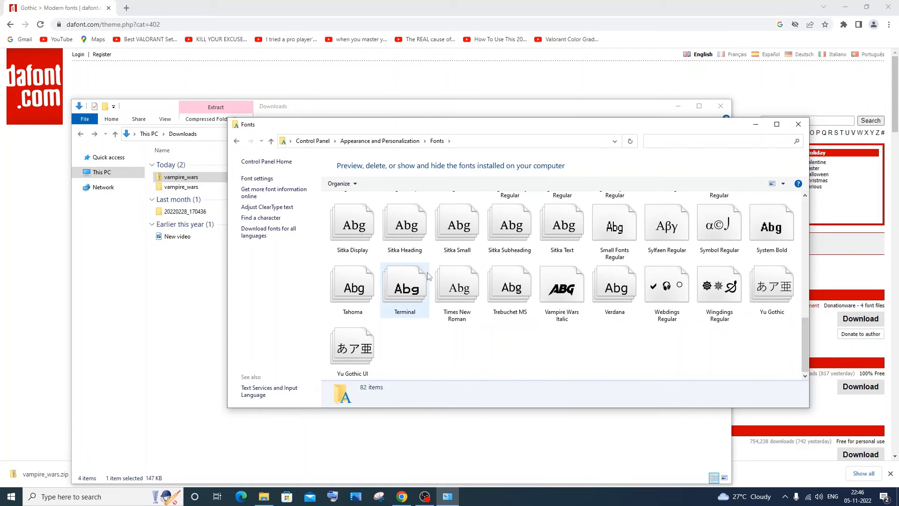
{"action": "left_click", "coordinate": [561, 286]}
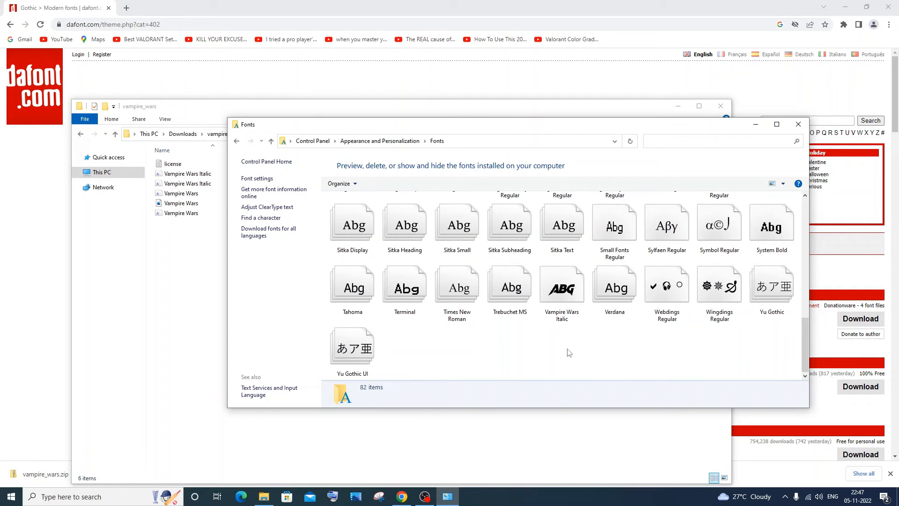
{"action": "left_click", "coordinate": [562, 286]}
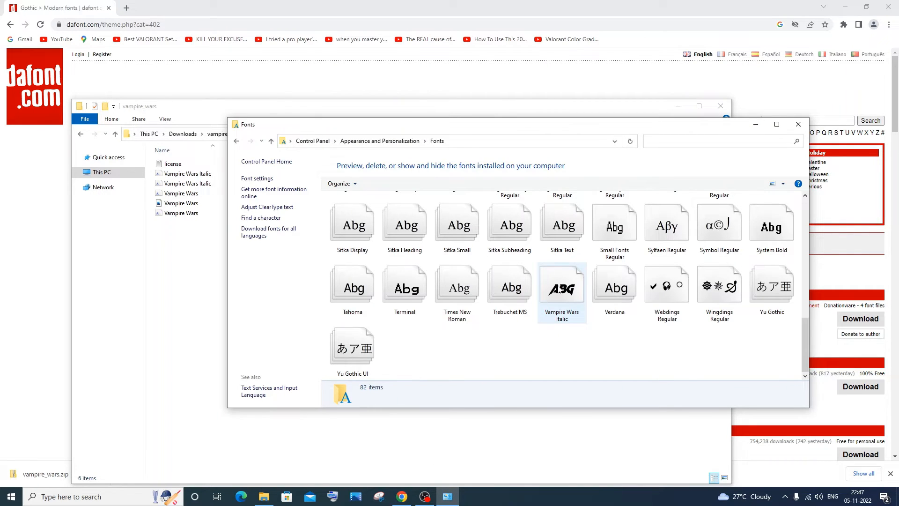
Delete Vampire Wars Italic from its right-click menu, leaving 81 fonts
{"action": "right_click", "coordinate": [561, 287]}
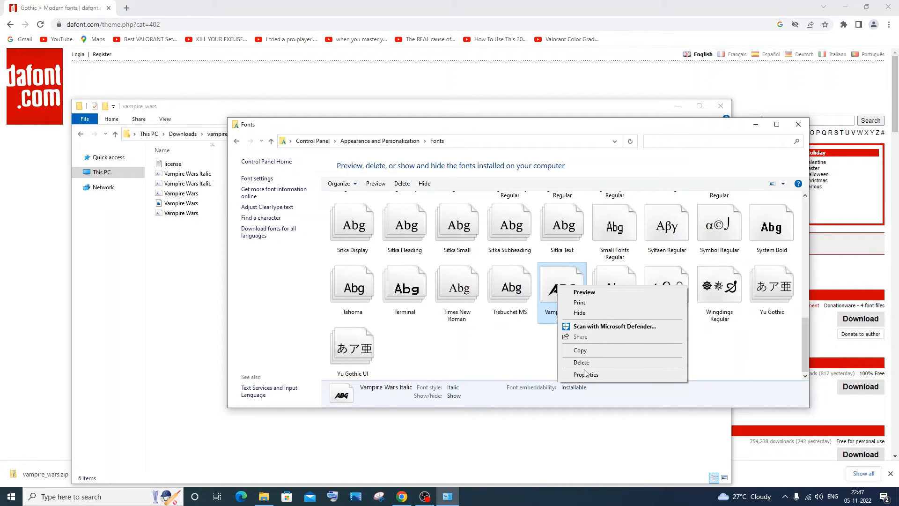
{"action": "left_click", "coordinate": [580, 362]}
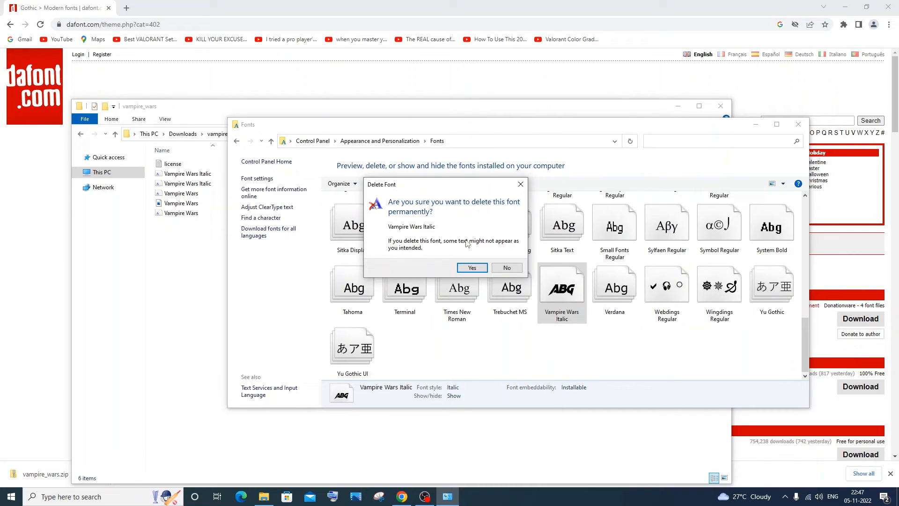
{"action": "mouse_move", "coordinate": [459, 235]}
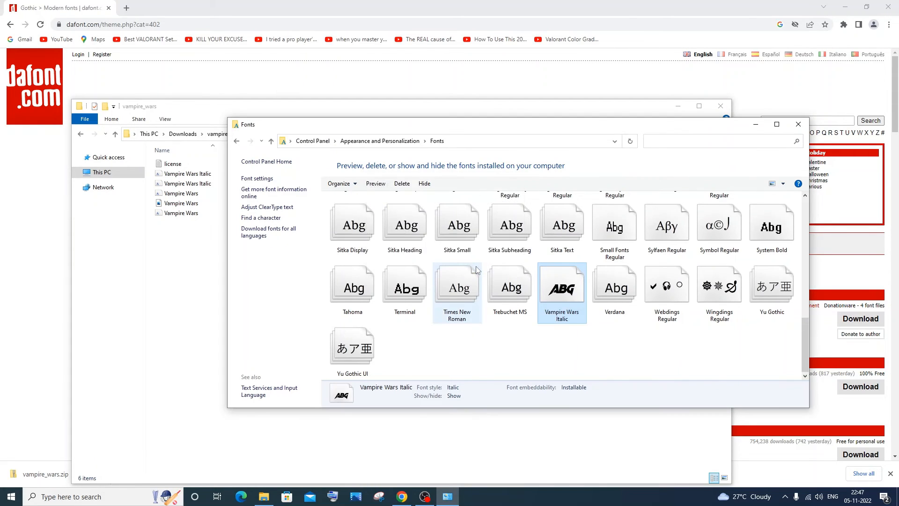
{"action": "scroll", "scroll_direction": "down", "scroll_amount": 3}
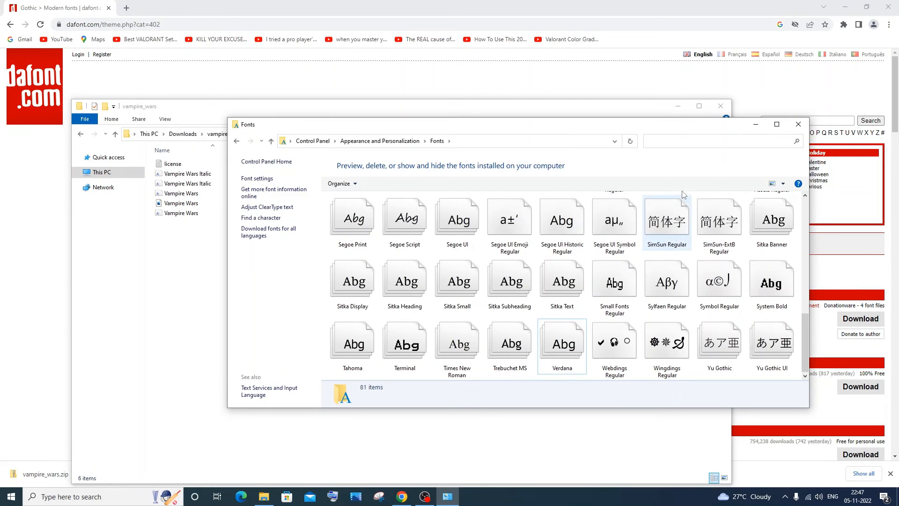
Close the Fonts window and review the six files in the vampire_wars folder
{"action": "left_click", "coordinate": [796, 124]}
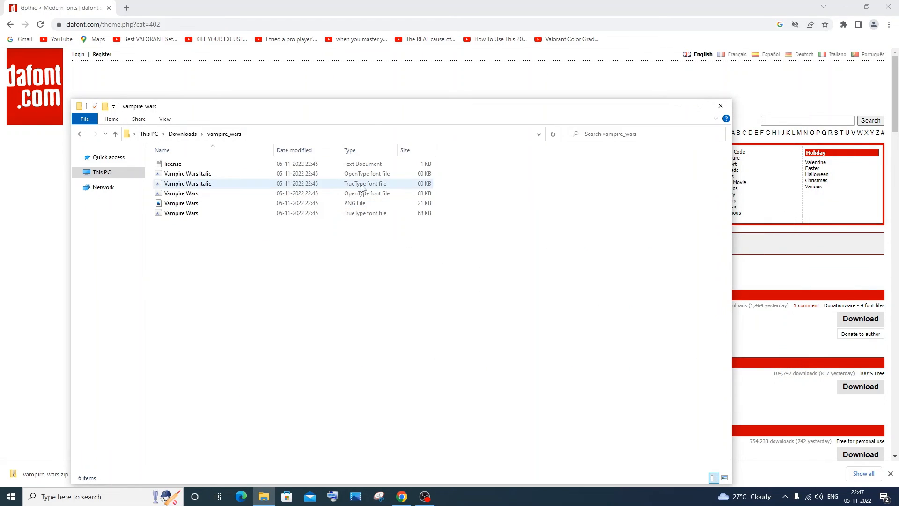
{"action": "left_click", "coordinate": [181, 193]}
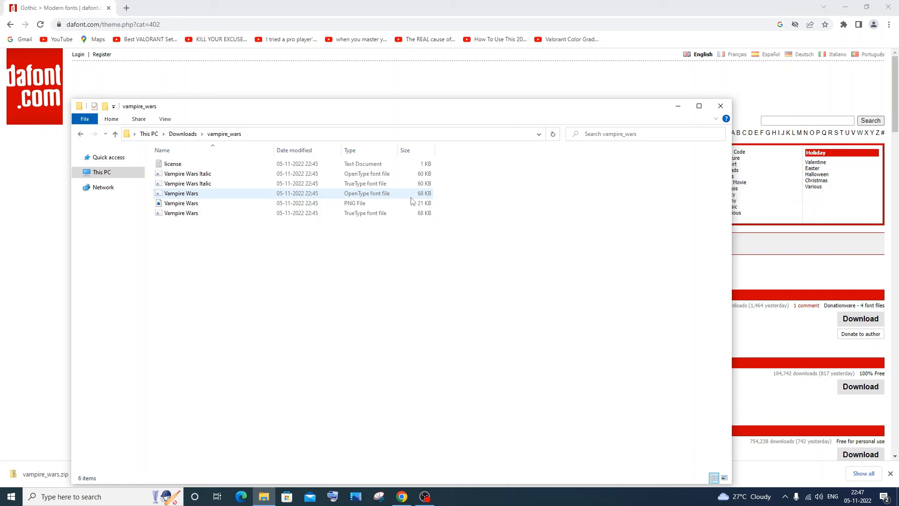
{"action": "left_click", "coordinate": [453, 353]}
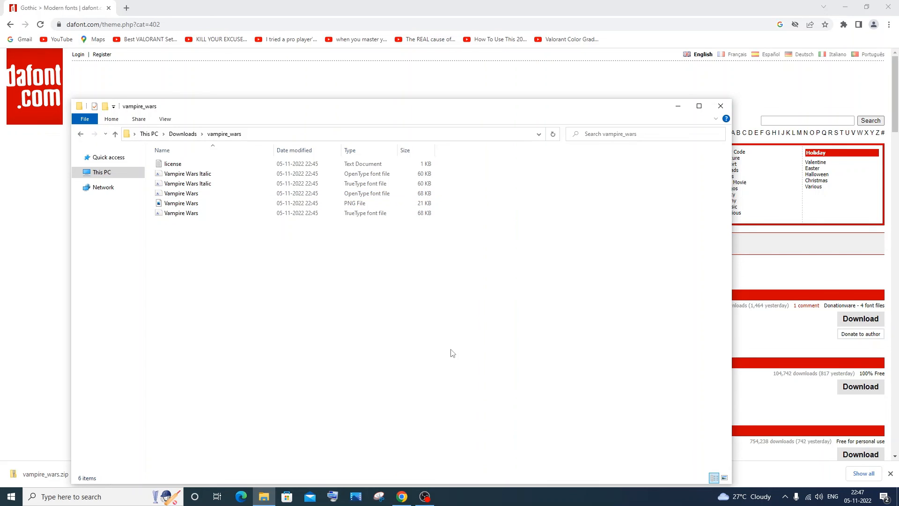